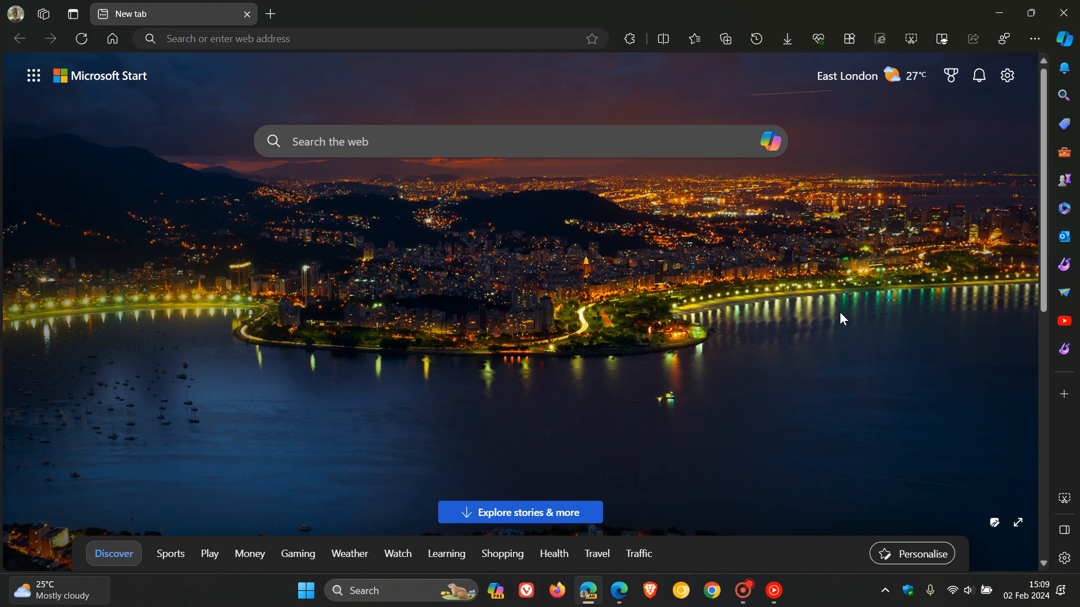
mouse_move(761, 280)
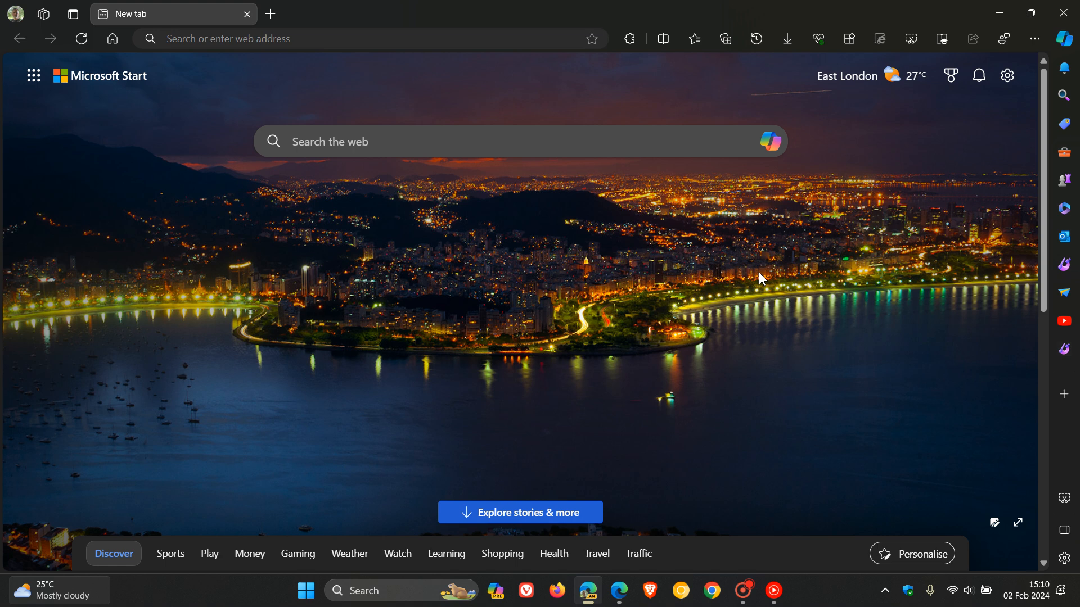
mouse_move(379, 307)
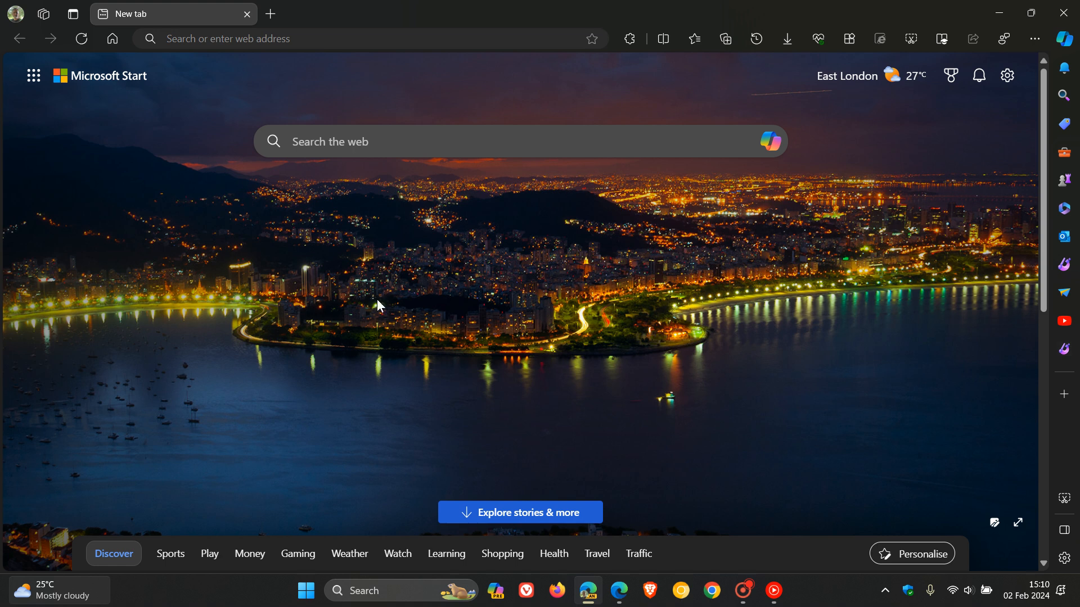
mouse_move(680, 263)
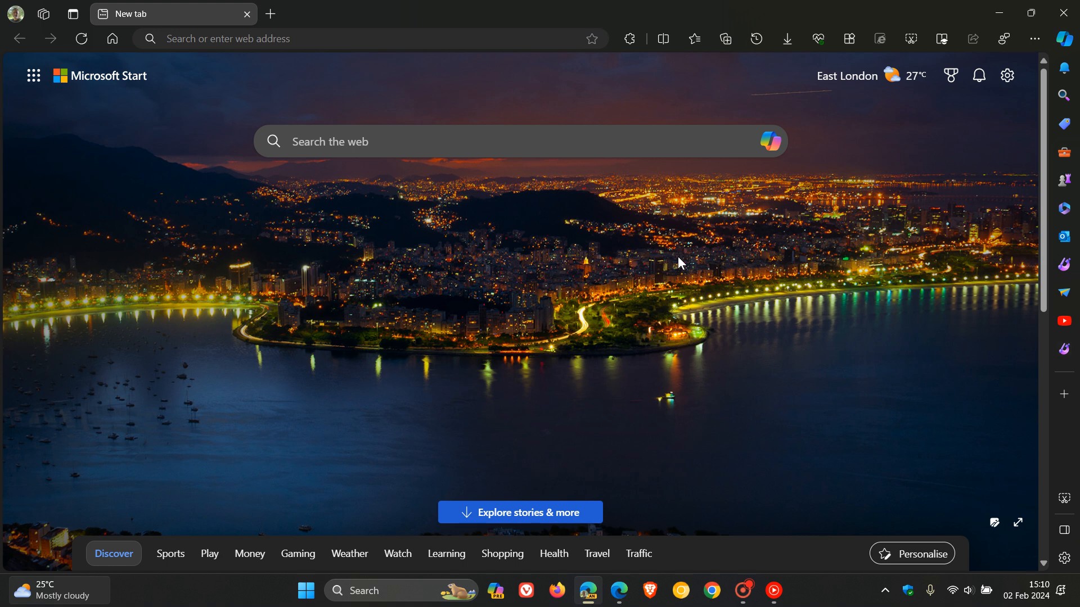
mouse_move(627, 278)
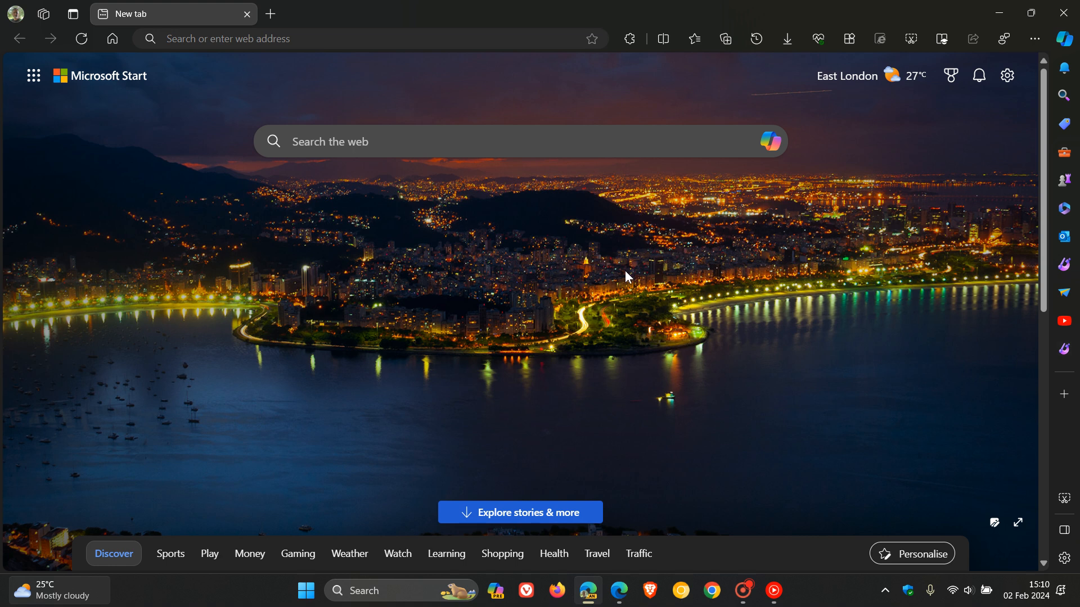
mouse_move(71, 14)
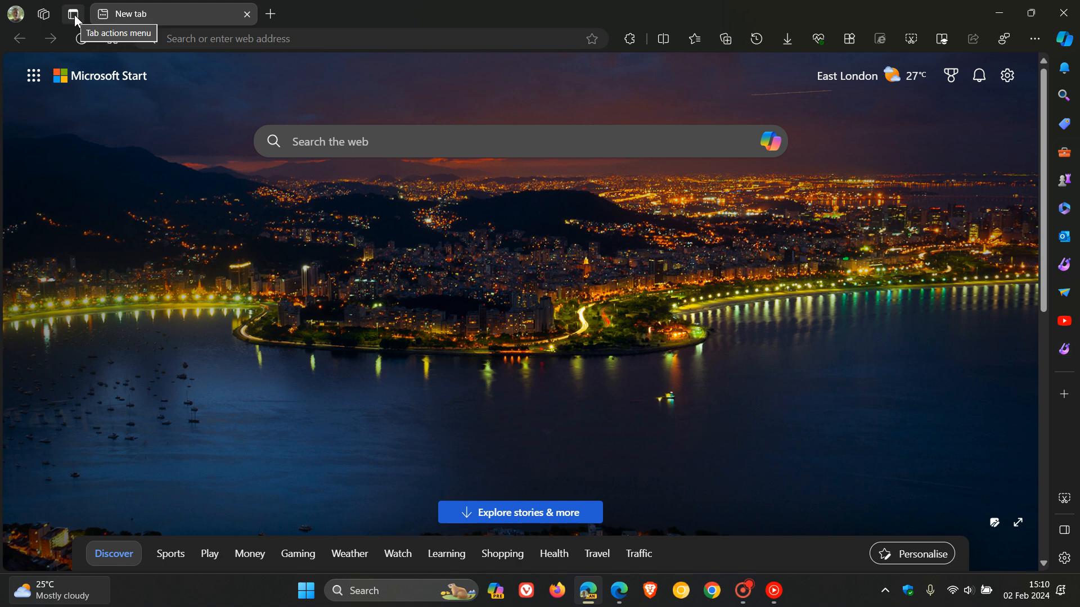
Show Edge's Tab actions menu, which lists Group similar tabs
click(69, 14)
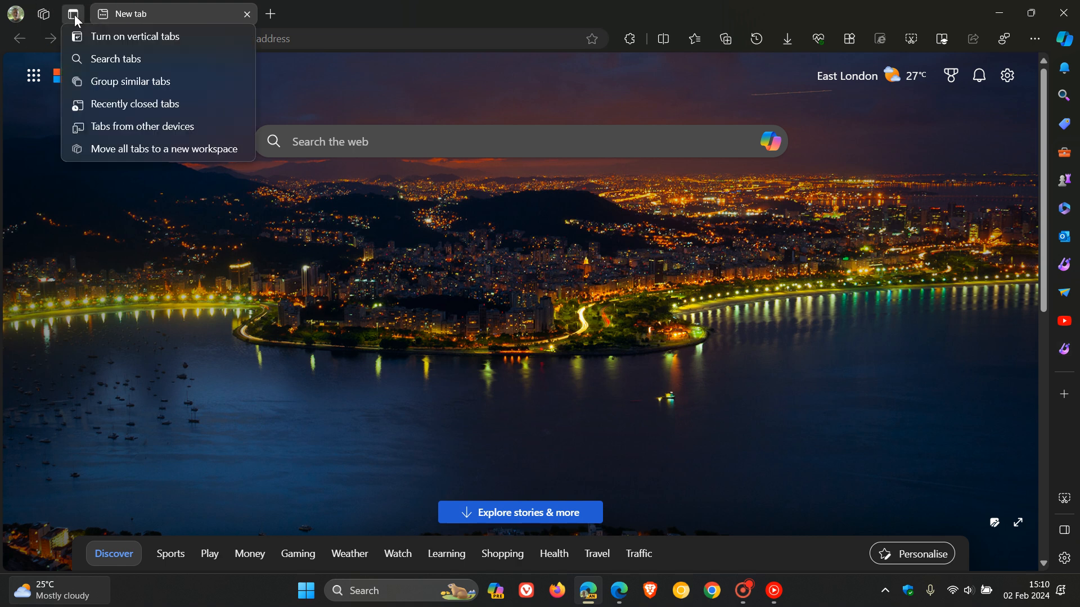
mouse_move(156, 89)
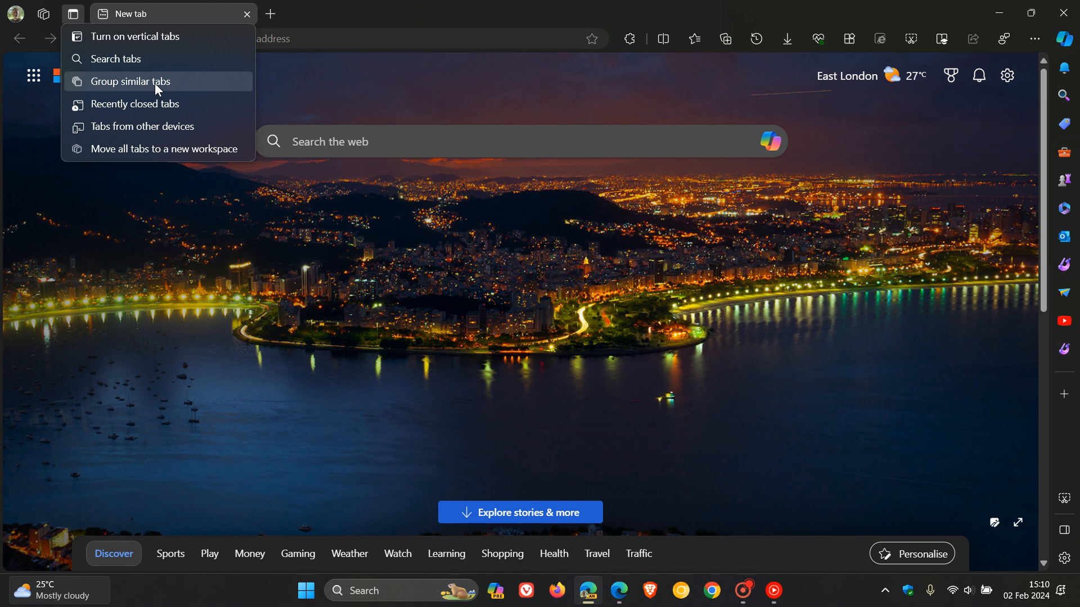
mouse_move(622, 599)
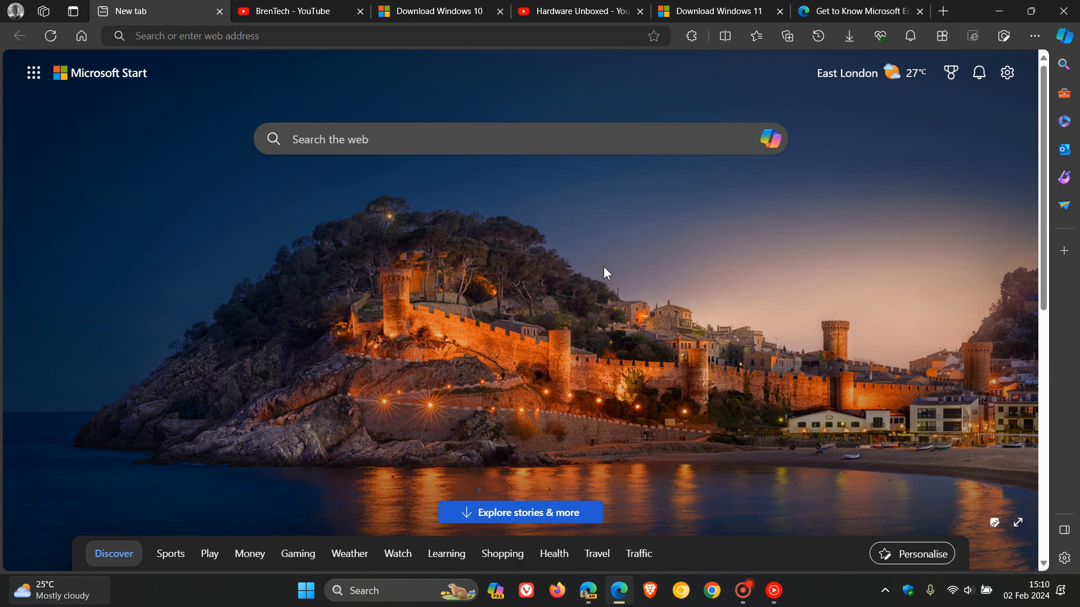
mouse_move(264, 185)
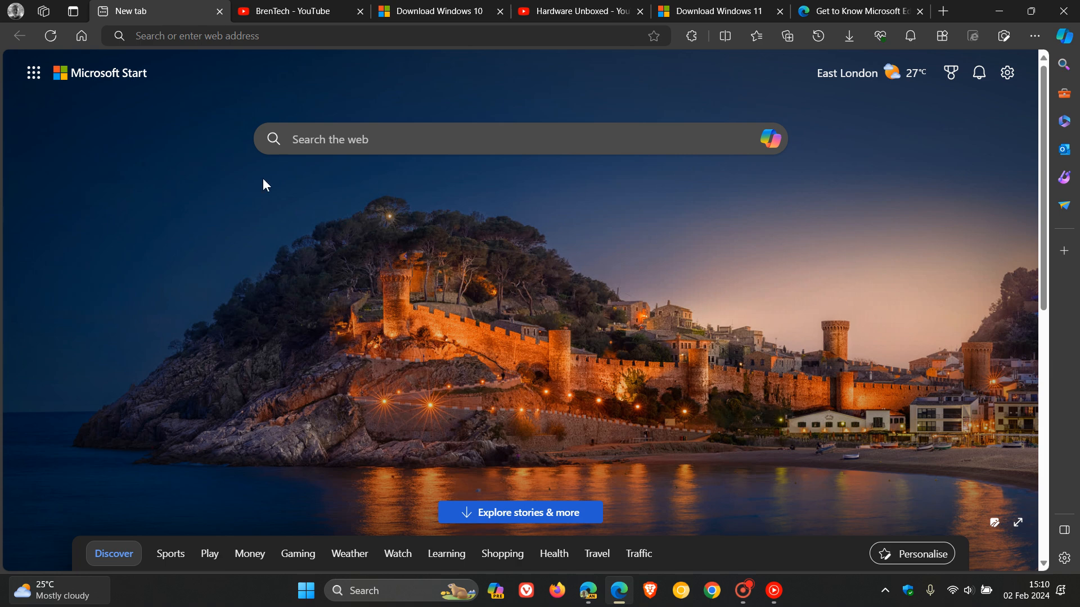
Show the Tab actions menu again, now listing Organize tabs
click(72, 12)
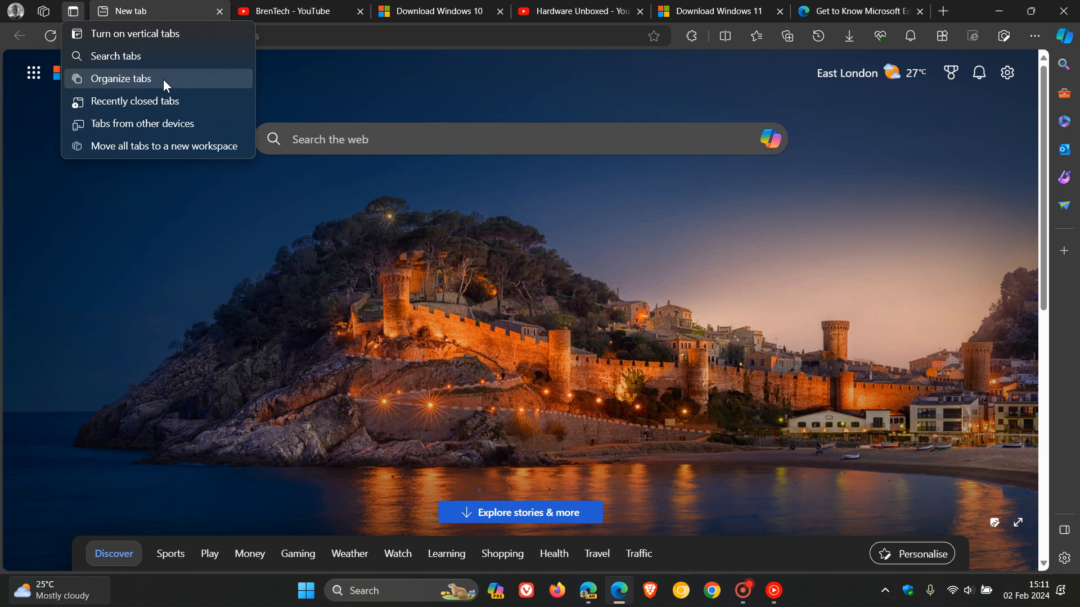
Run Organize tabs so Edge suggests YouTube, Windows and Microsoft Edge groups
click(121, 79)
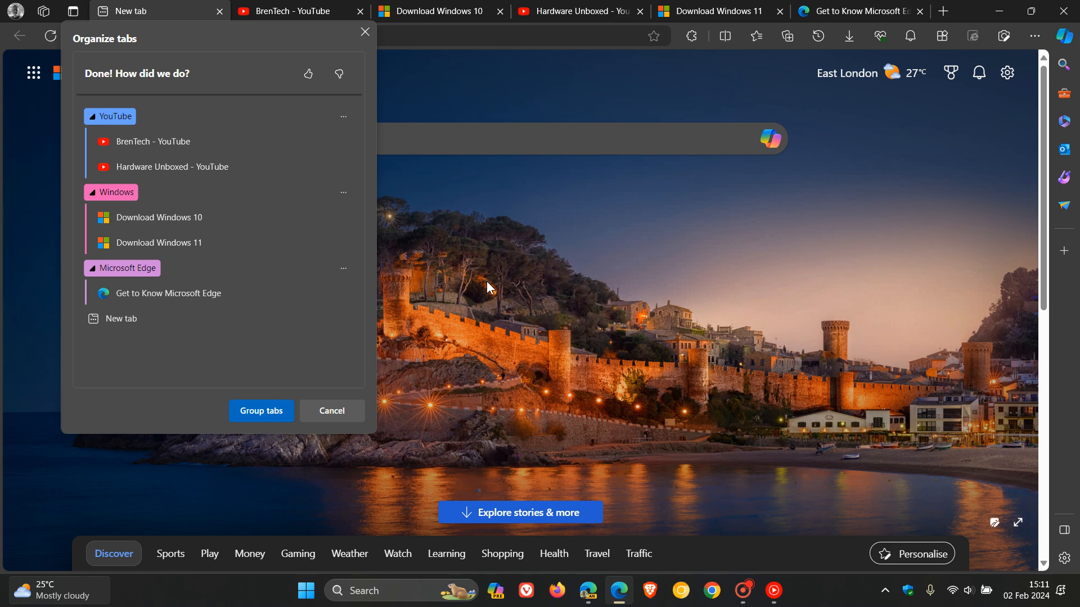
mouse_move(266, 425)
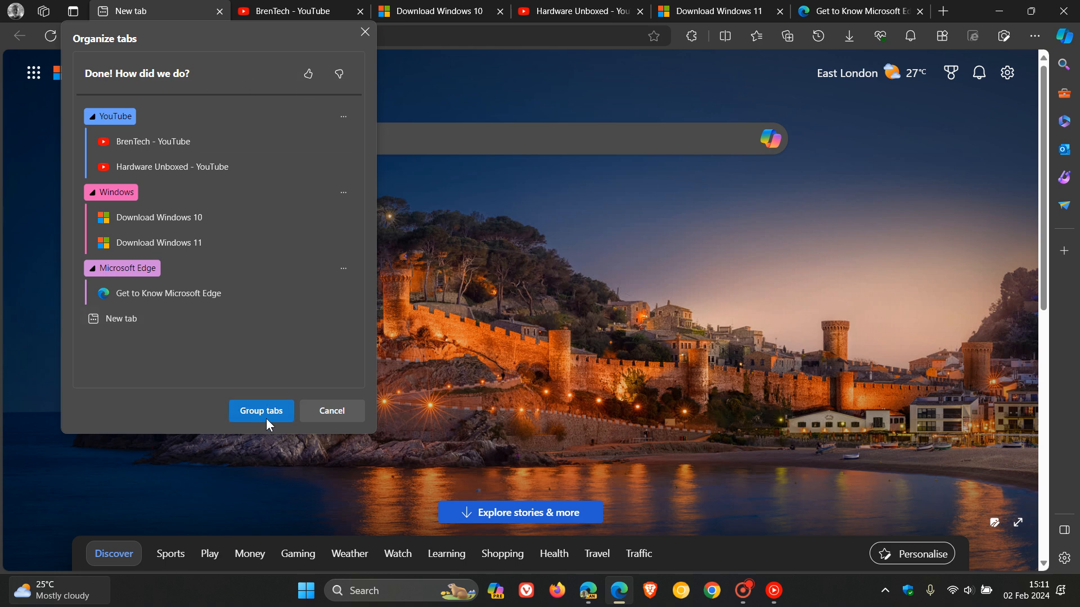
Apply the suggested YouTube, Windows and Microsoft Edge tab groups
click(260, 410)
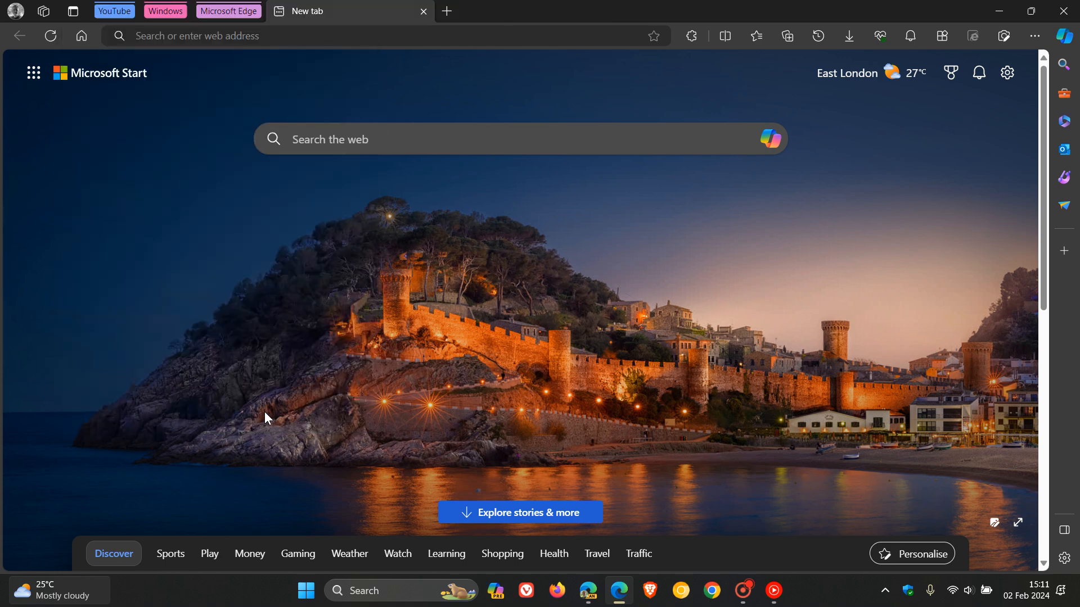
mouse_move(702, 311)
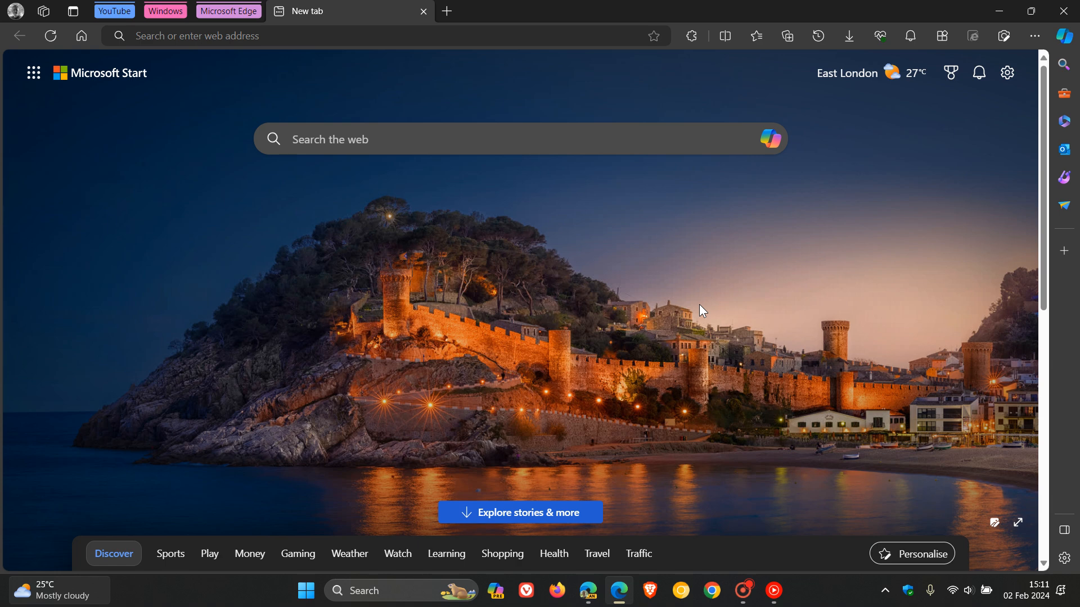
mouse_move(685, 319)
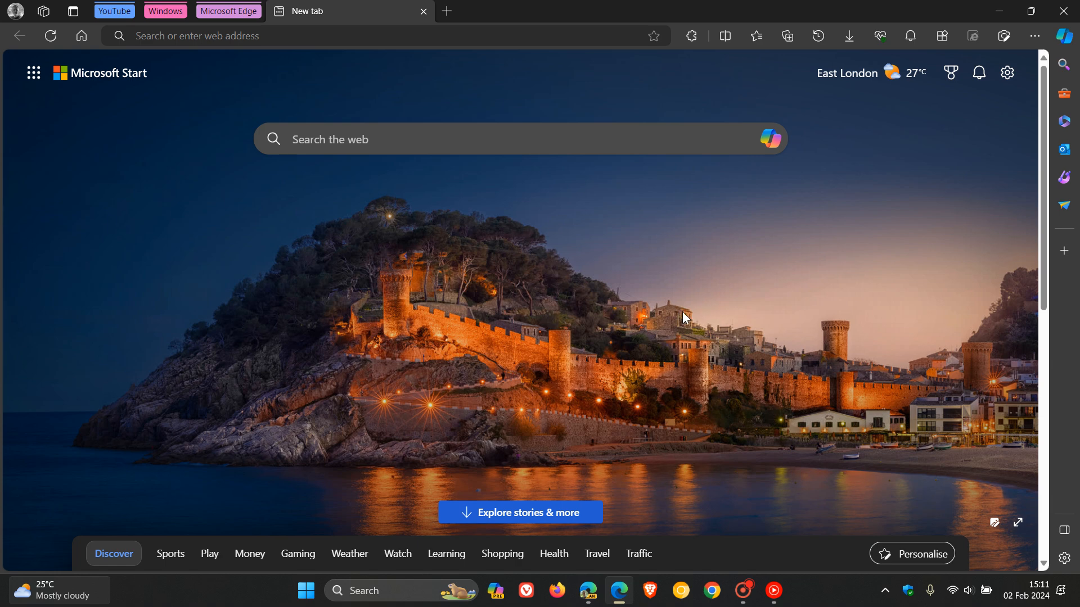
Show the Tab actions menu once more beside the newly created groups
click(75, 12)
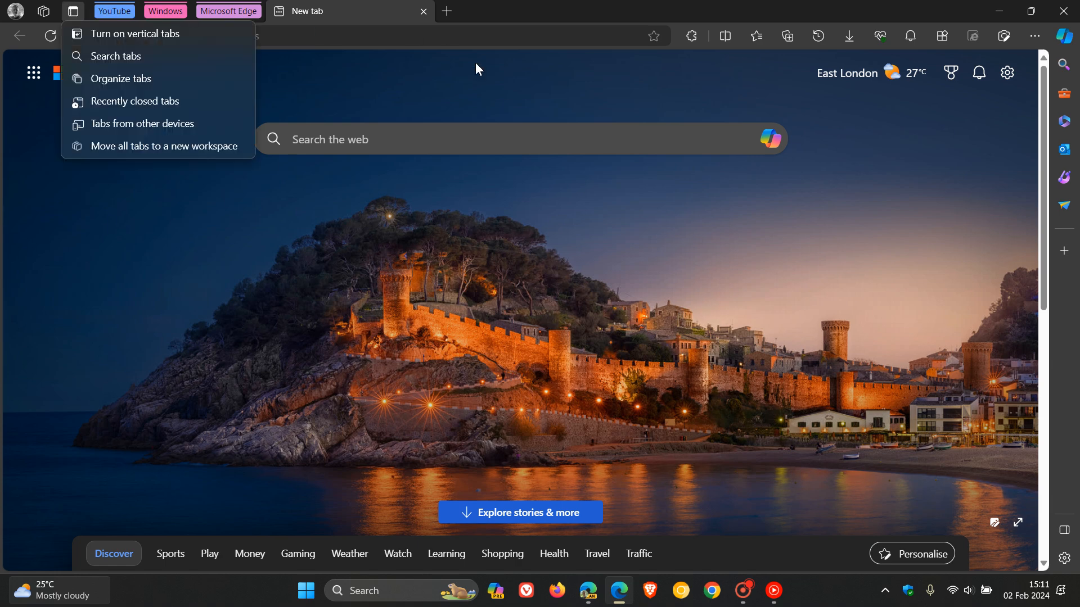
mouse_move(139, 83)
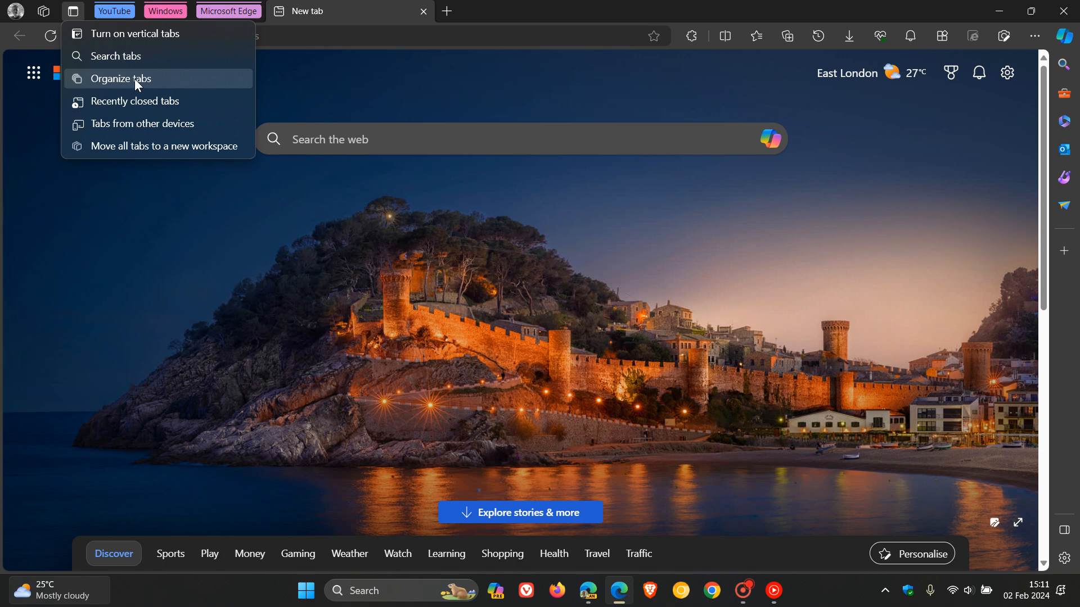
mouse_move(147, 83)
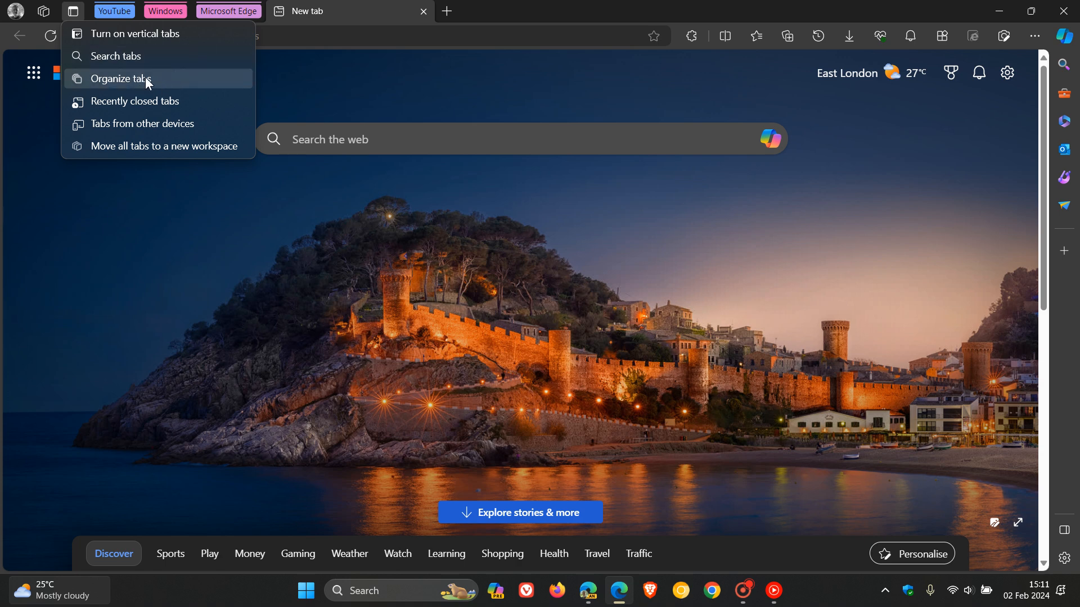
mouse_move(156, 83)
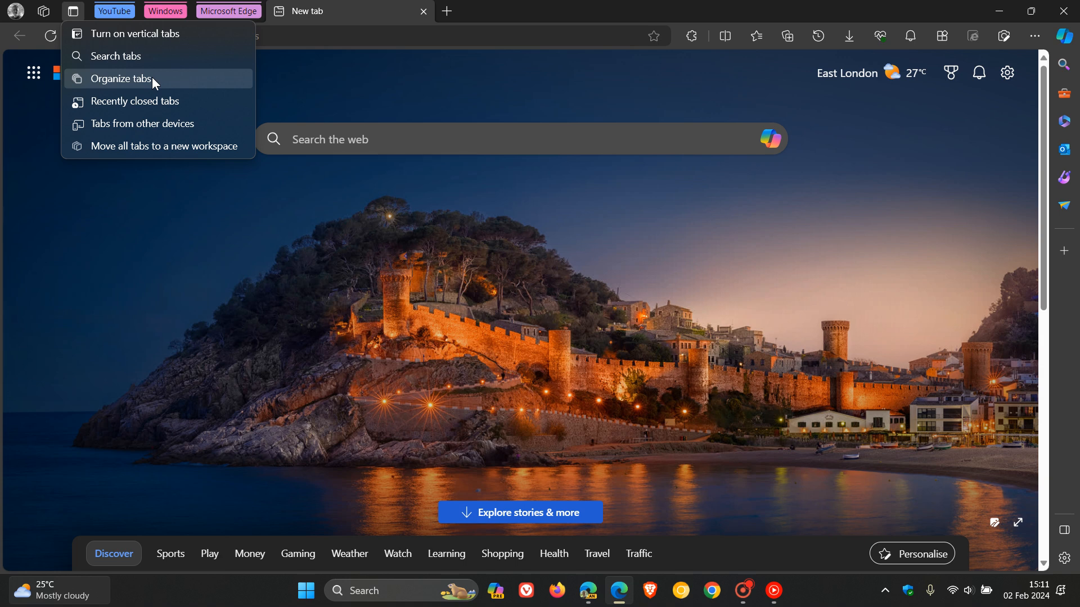
mouse_move(146, 90)
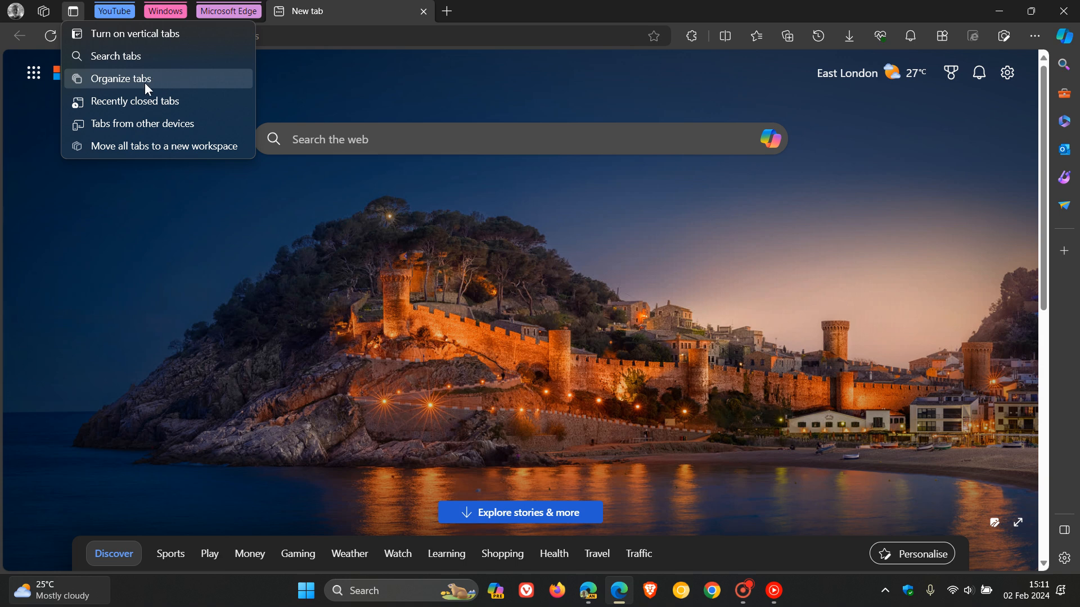
mouse_move(645, 280)
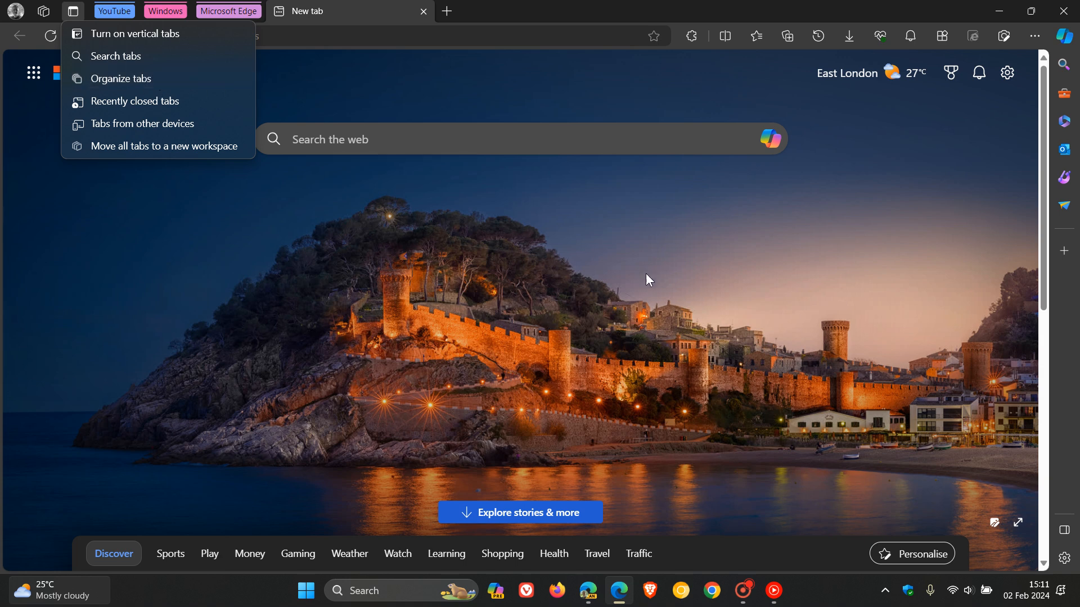